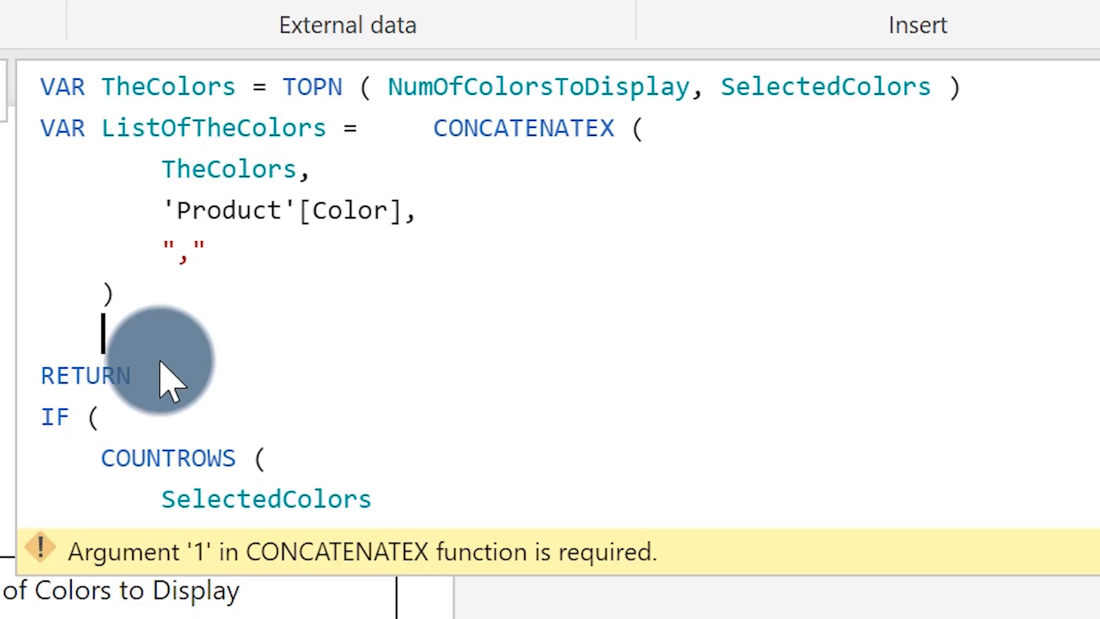
# Step: Assign the IF expression to a new variable 'VAR ListOfColorsToDisplay ='
pyautogui.write('VAR ListOfColorsT')
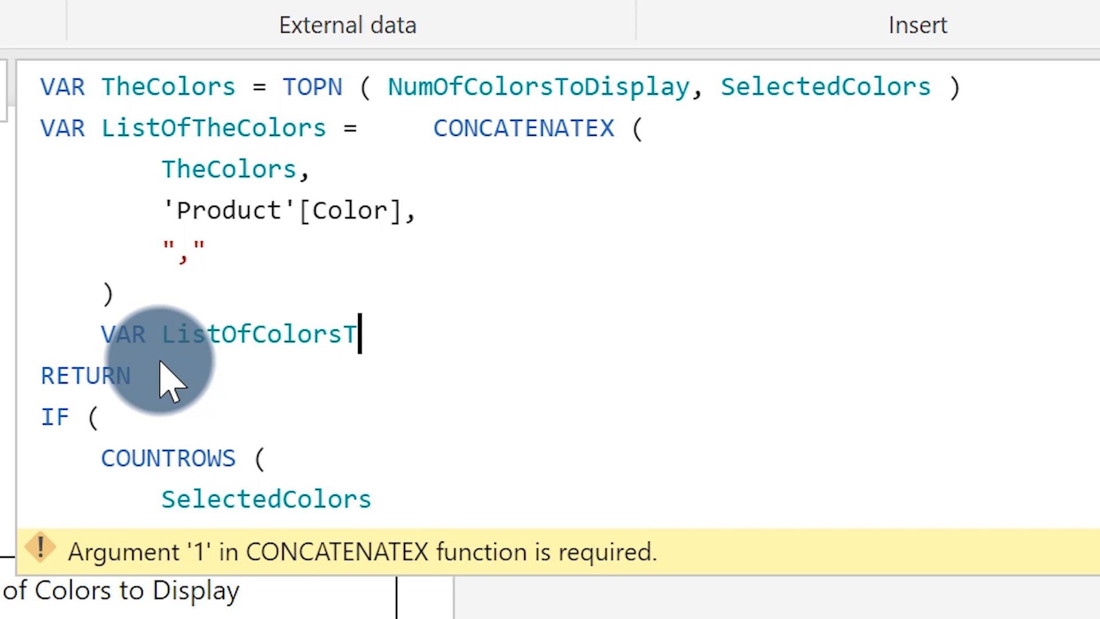
pyautogui.write('oDispla')
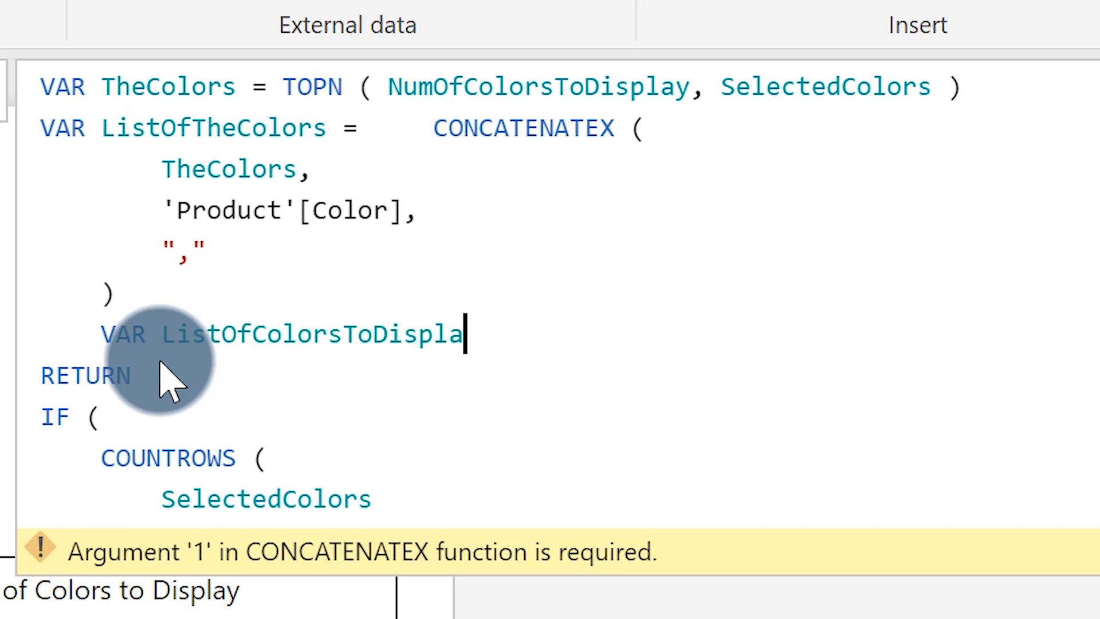
pyautogui.write('y =')
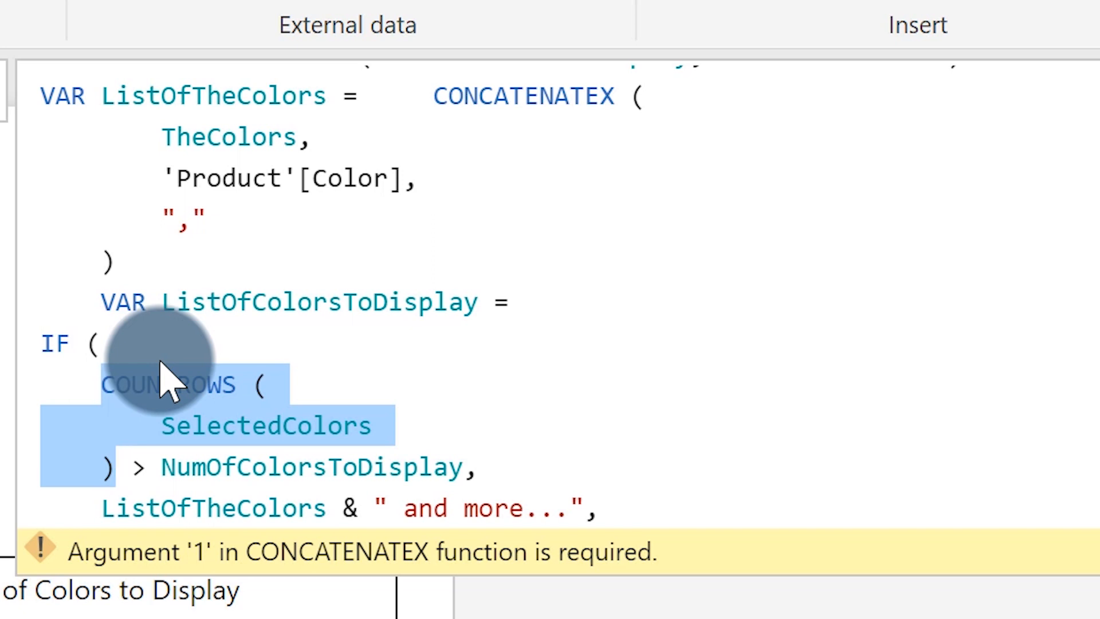
# Step: Replace COUNTROWS(SelectedColors) with NumberOfSelectedColors and the CONCATENATEX block with ListOfTheColors
pyautogui.write('Num')
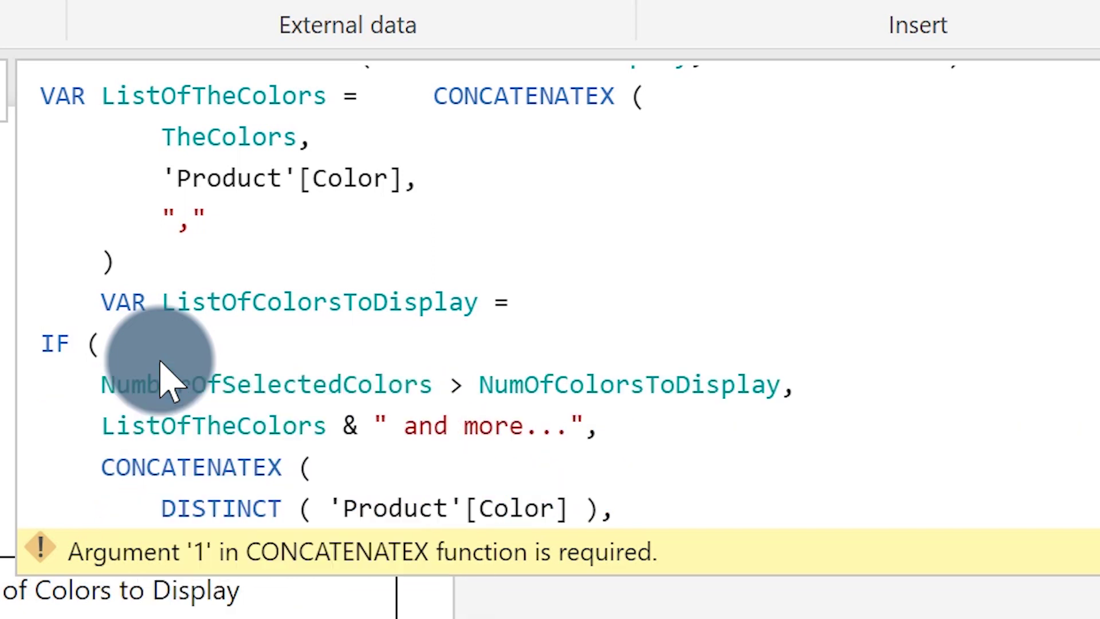
pyautogui.click(309, 467)
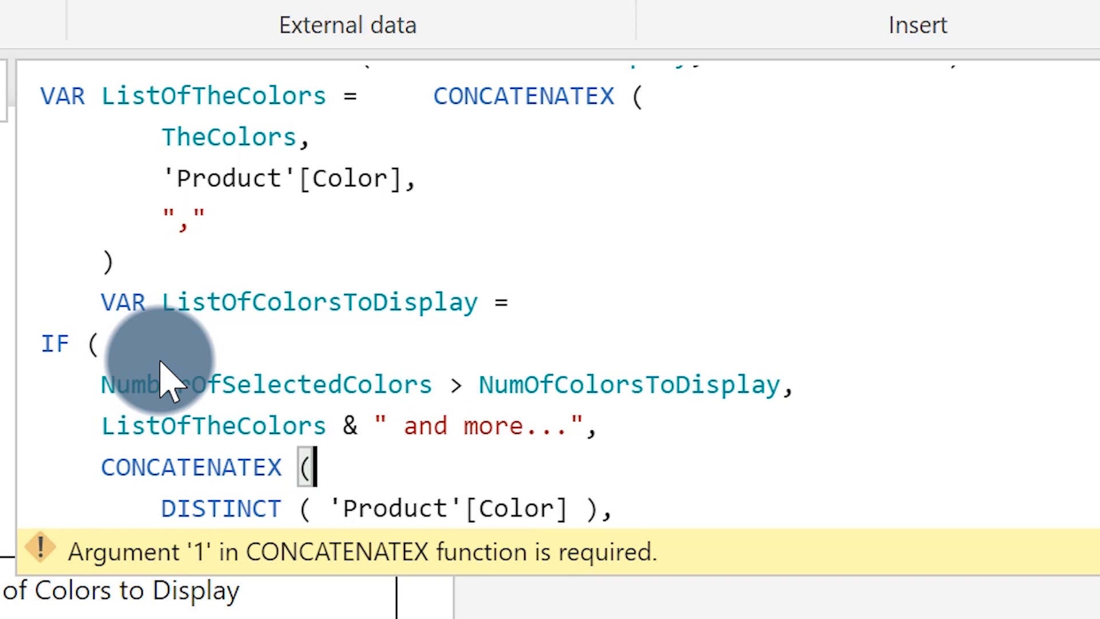
pyautogui.scroll(-3)
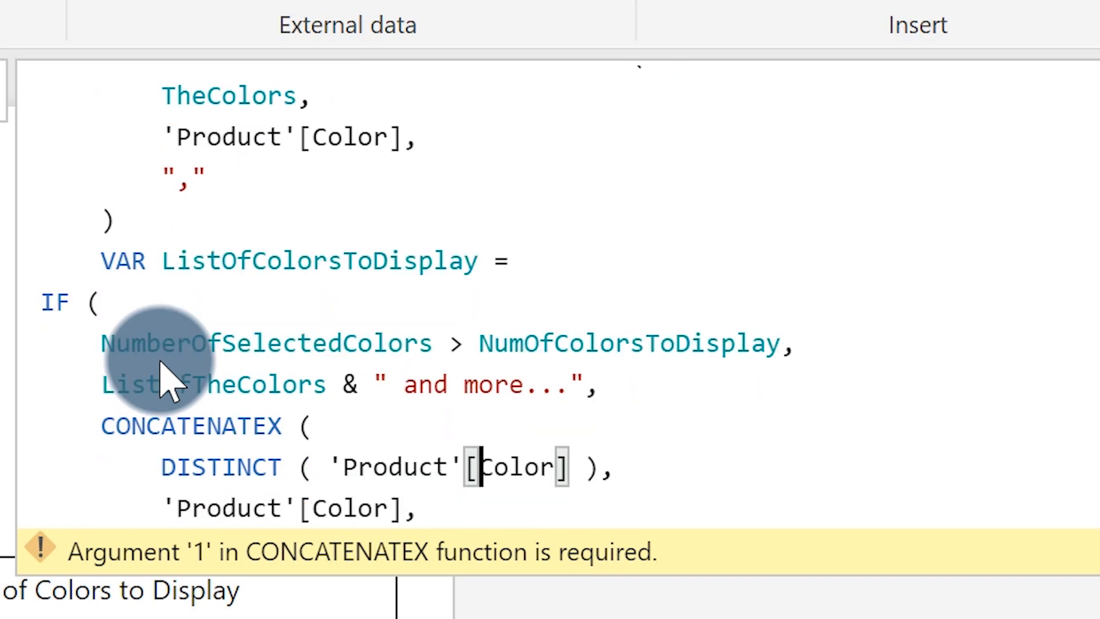
pyautogui.scroll(-3)
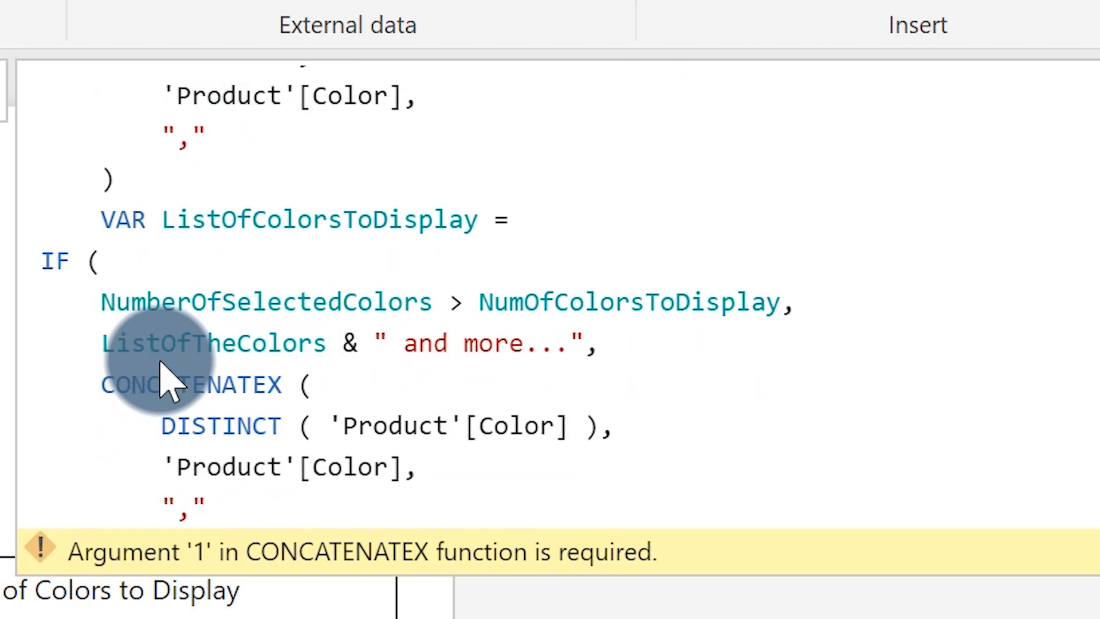
pyautogui.doubleClick(213, 344)
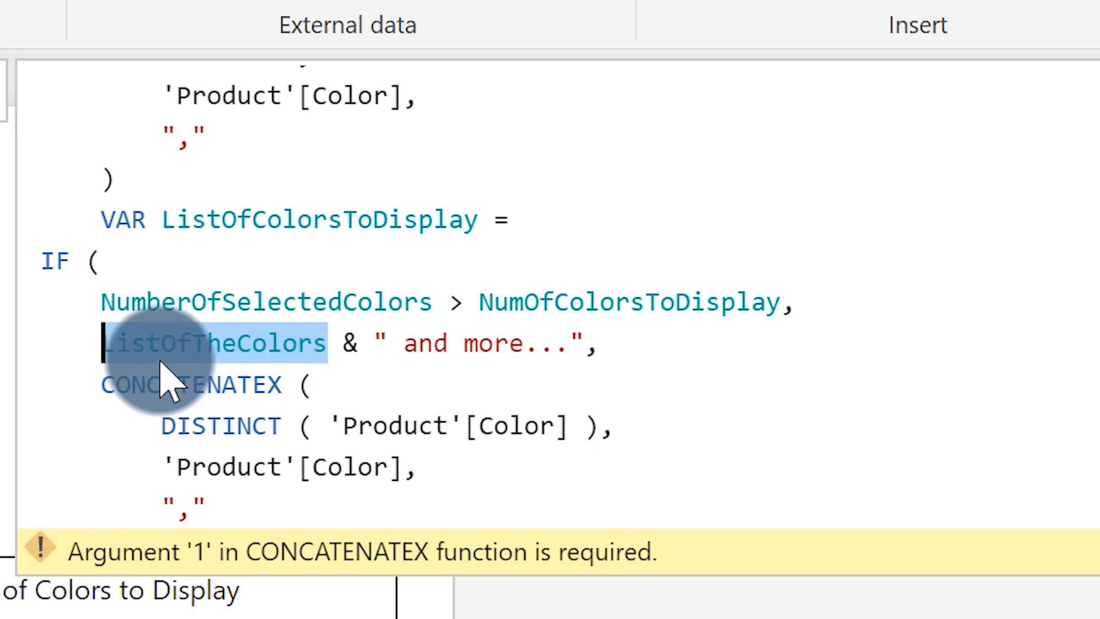
pyautogui.click(284, 384)
pyautogui.write('ListOfTheColors')
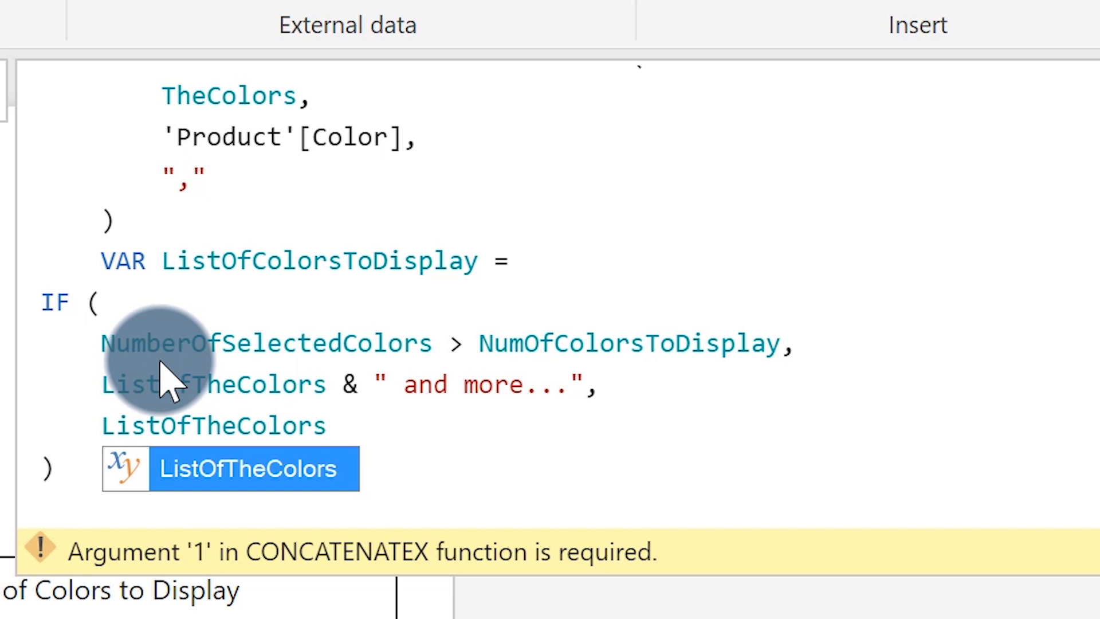
pyautogui.moveTo(400, 463)
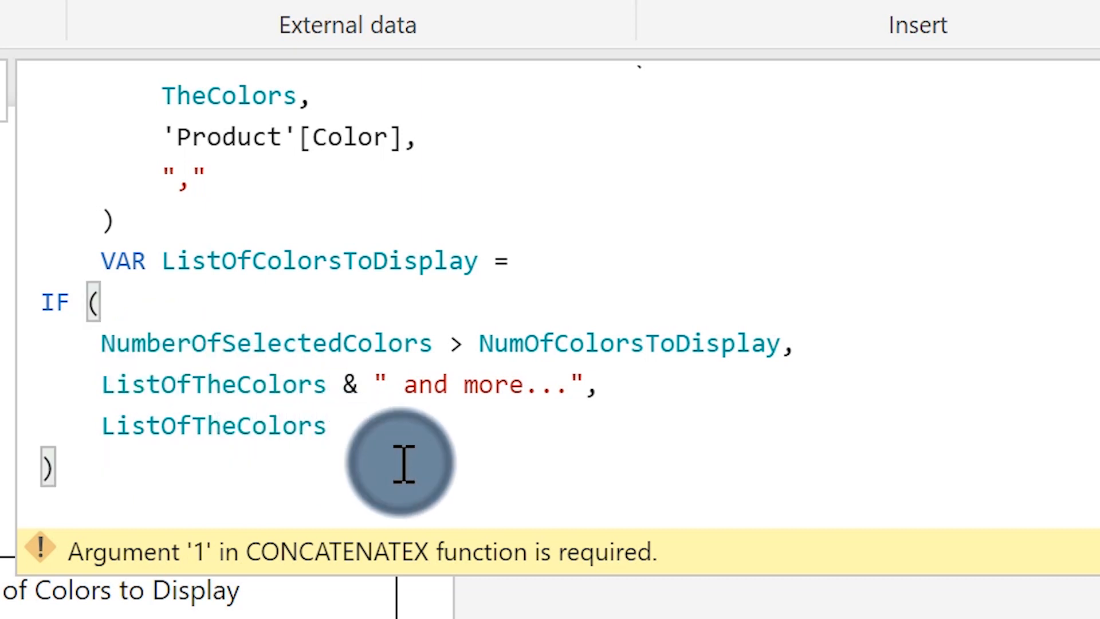
# Step: Add 'RETURN ListOfColorsToDisplay' after the IF and select all the measure code
pyautogui.write('RETURN L')
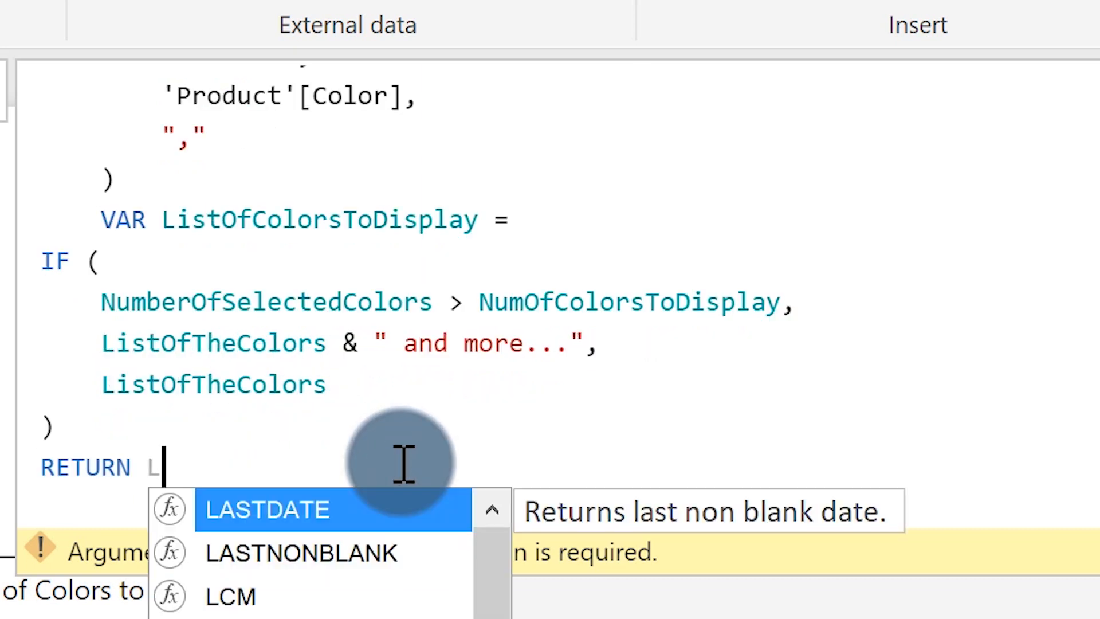
pyautogui.write('istOfColorsToDisplay')
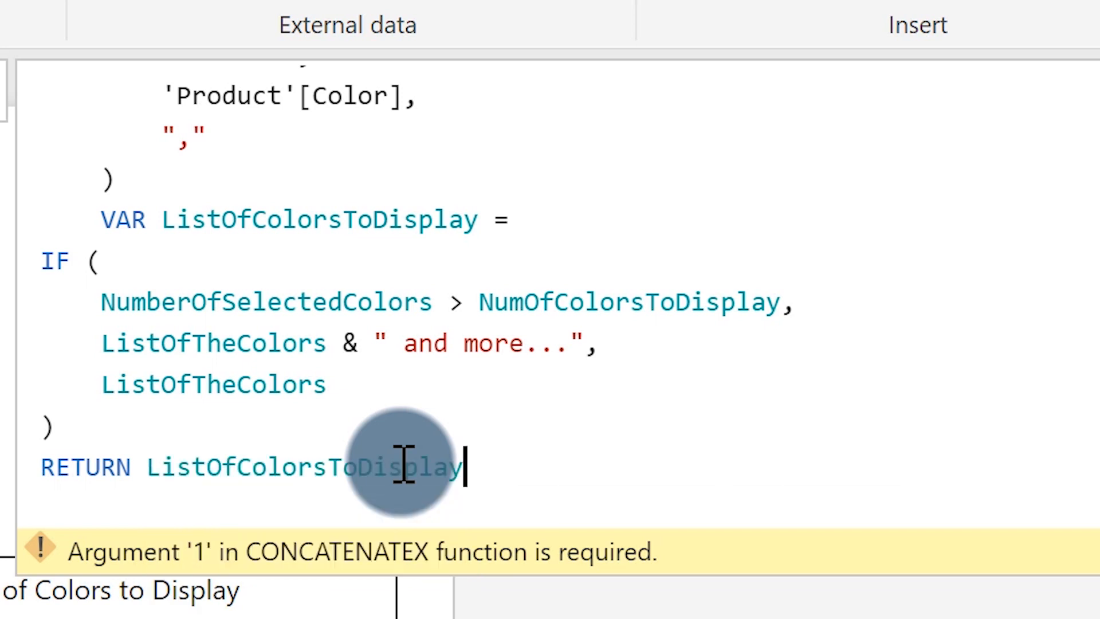
pyautogui.press('ctrl+a')
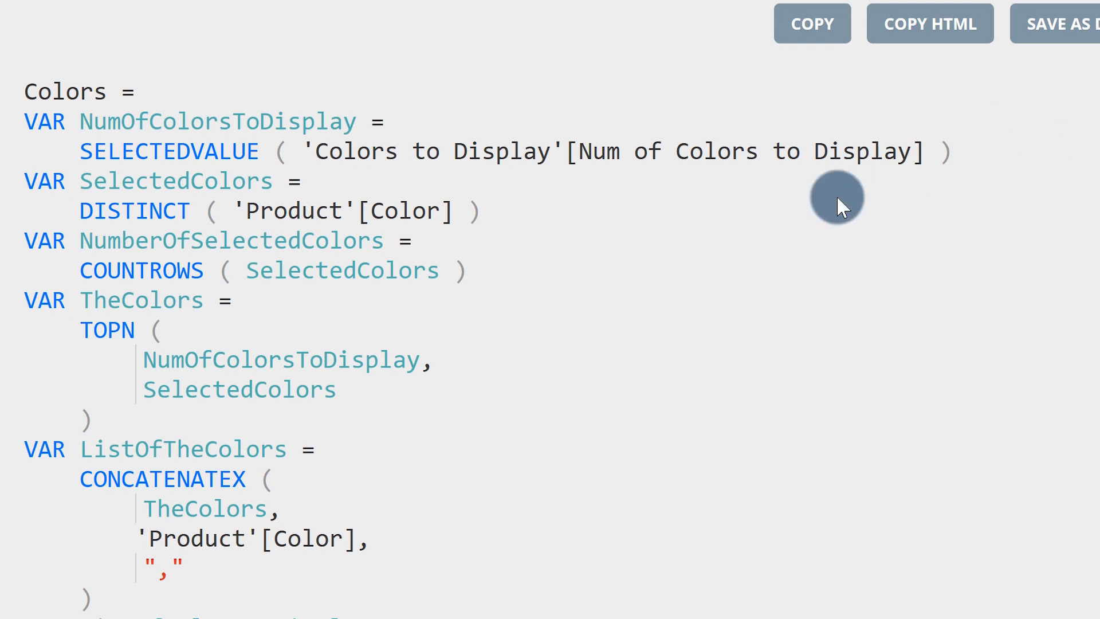
# Step: Copy the formatted Colors measure from DAX Formatter
pyautogui.click(811, 23)
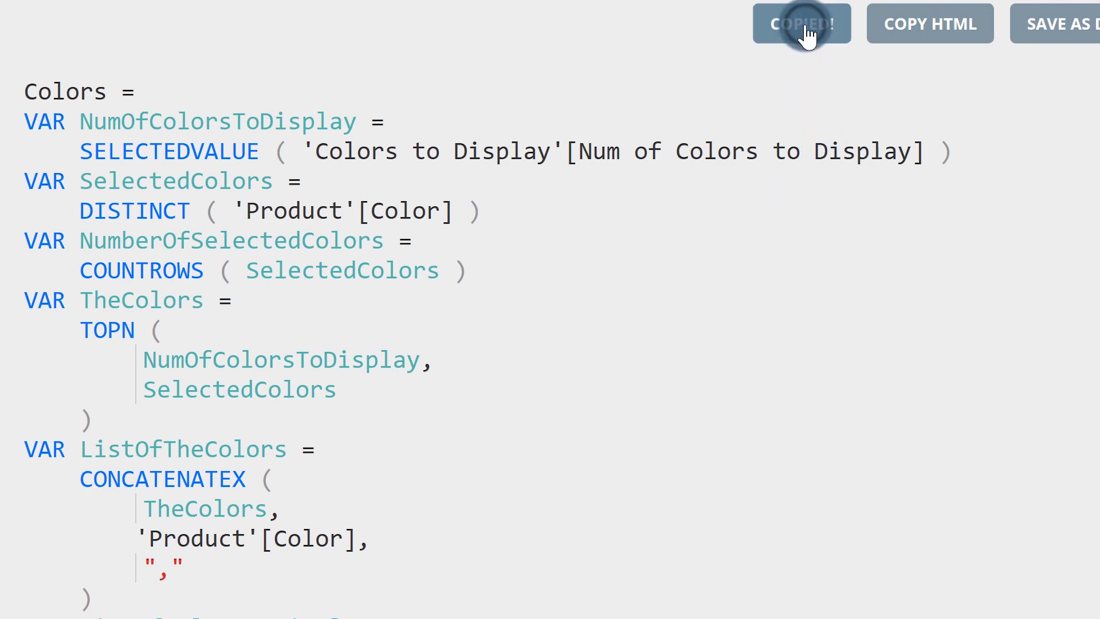
pyautogui.click(802, 23)
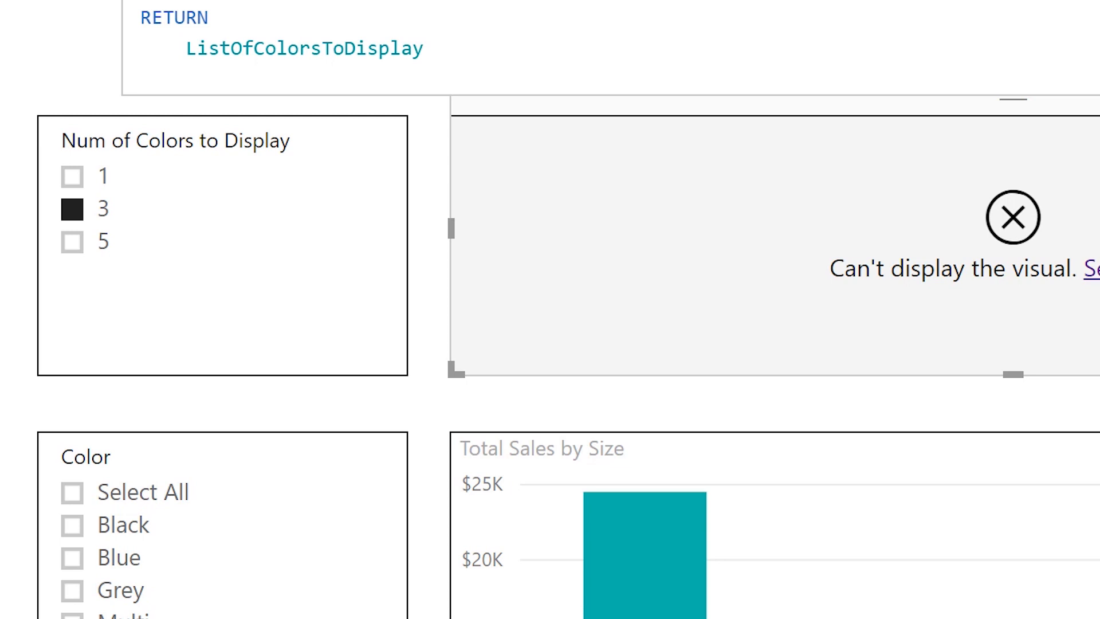
# Step: Scroll up through the pasted Colors measure to review its indented variables
pyautogui.scroll(3)
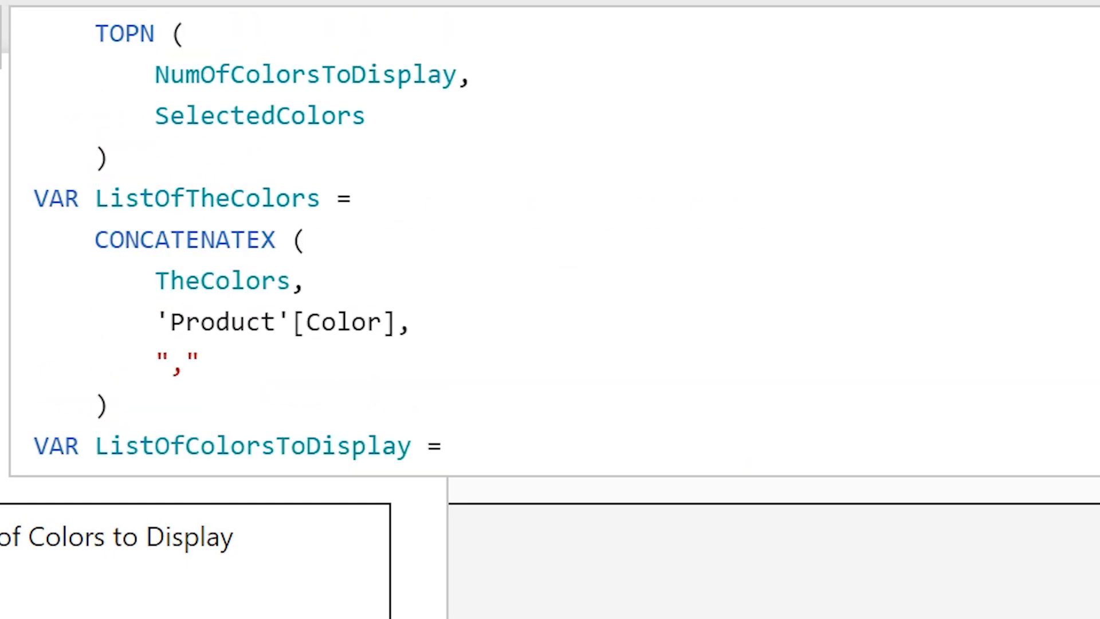
pyautogui.scroll(3)
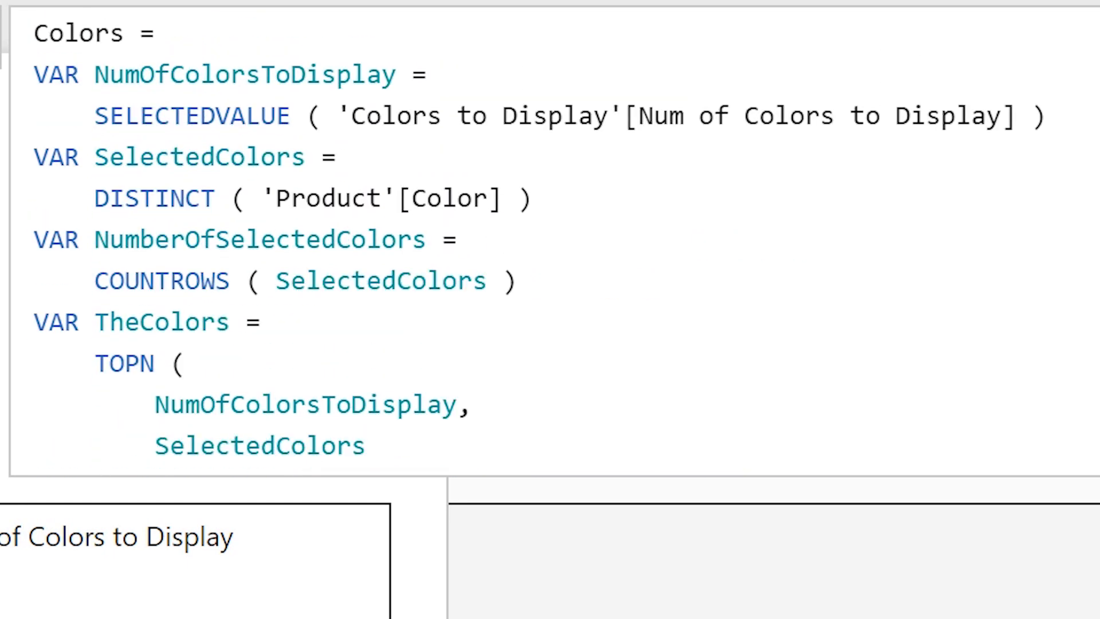